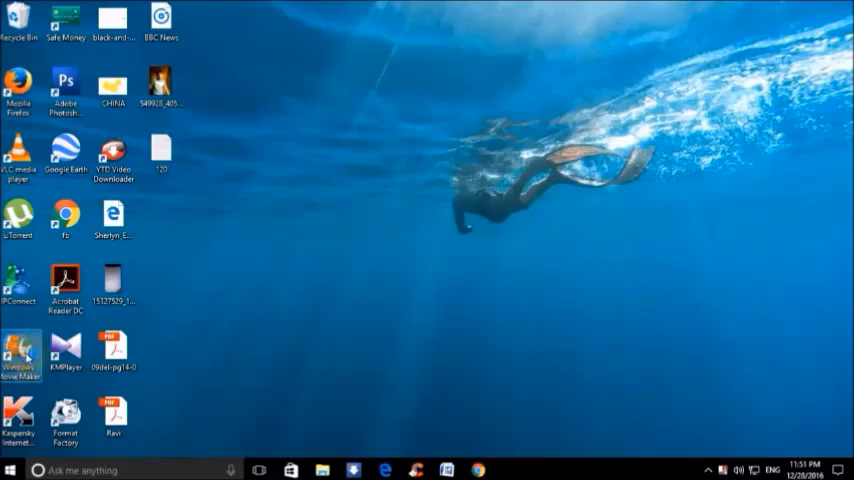
# Launch Windows Movie Maker and choose Later on the trial registration notice.
pyautogui.doubleClick(22, 350)
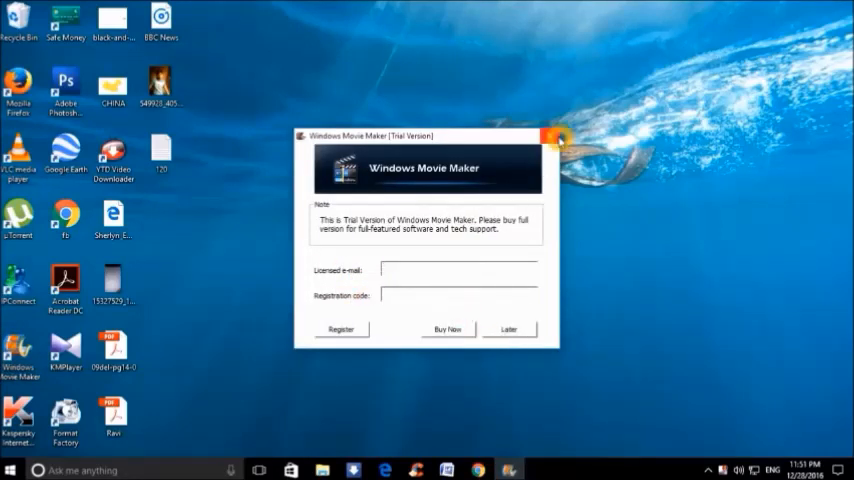
pyautogui.click(509, 329)
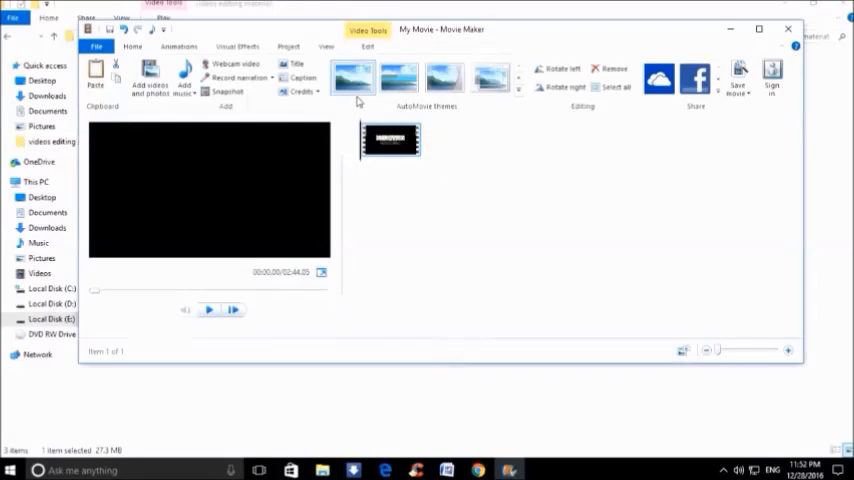
# Add the second clip after the first and preview the 2:51 movie toward its end.
pyautogui.click(150, 80)
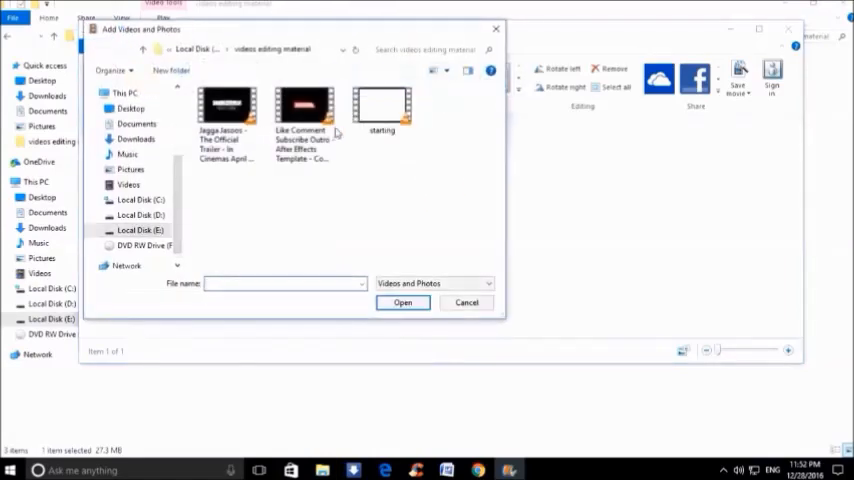
pyautogui.click(402, 303)
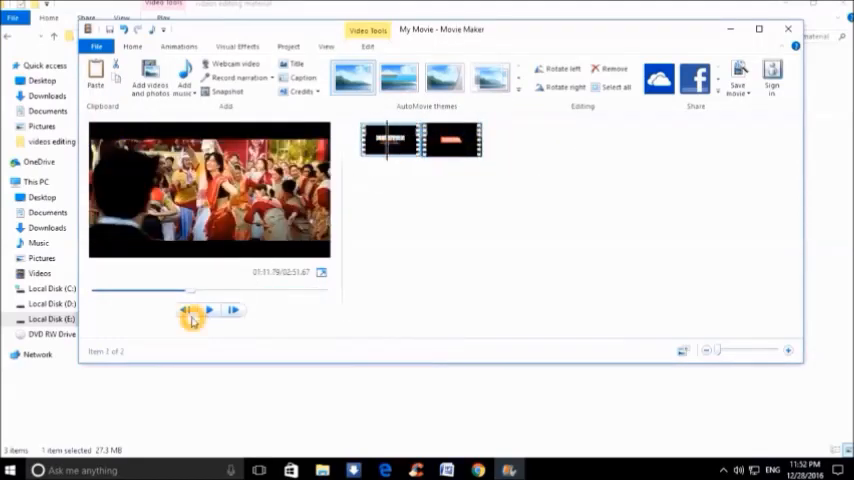
pyautogui.click(206, 310)
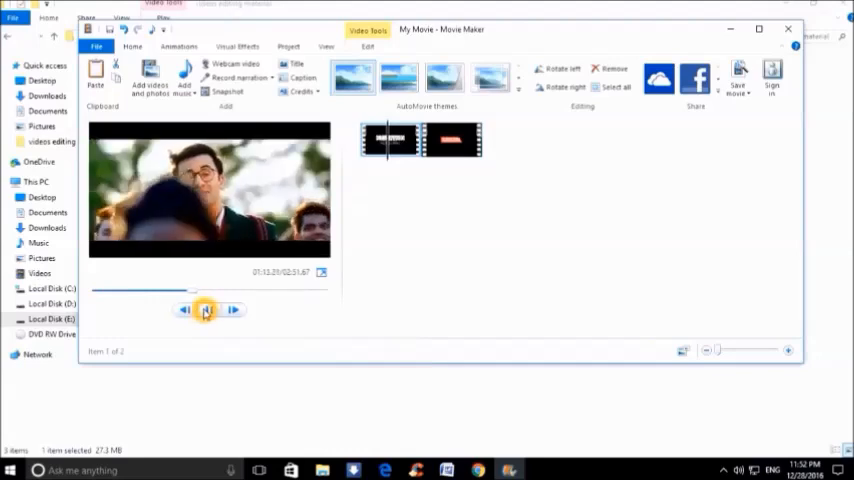
pyautogui.click(205, 309)
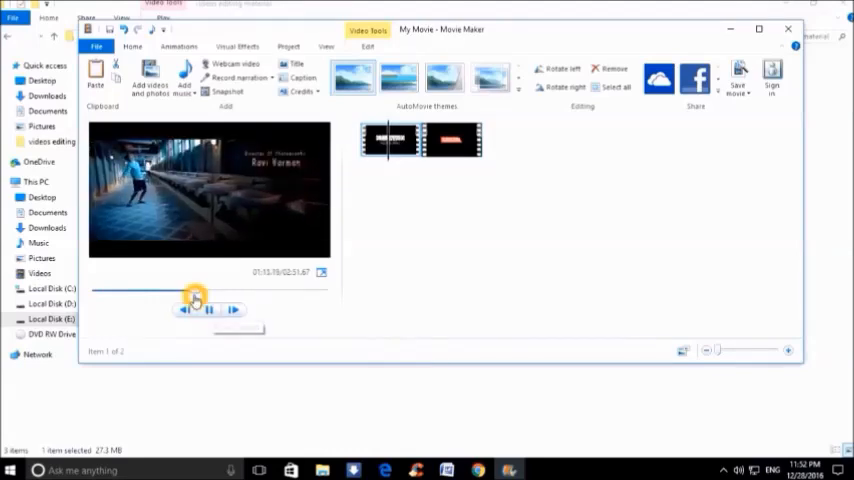
pyautogui.moveTo(195, 298); pyautogui.dragTo(293, 298)
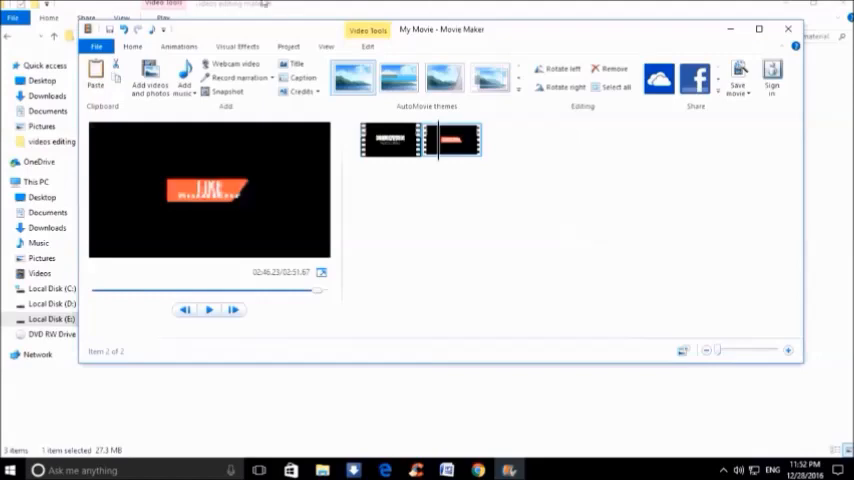
pyautogui.moveTo(738, 75)
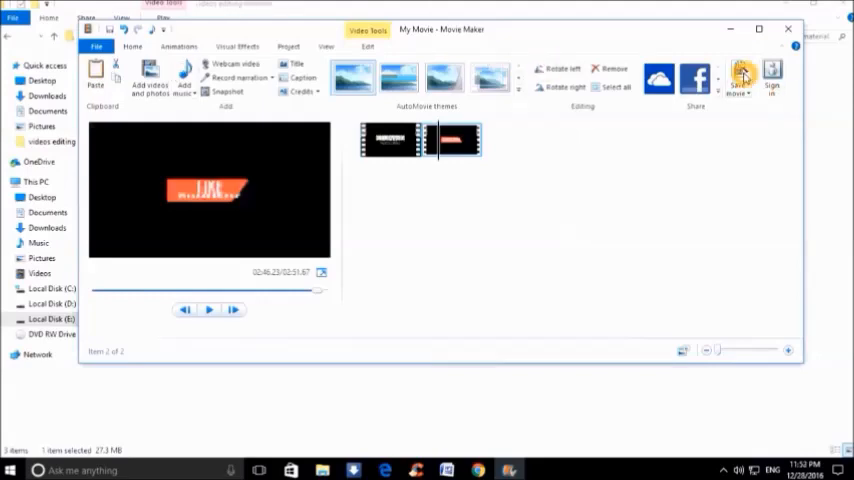
pyautogui.moveTo(737, 75)
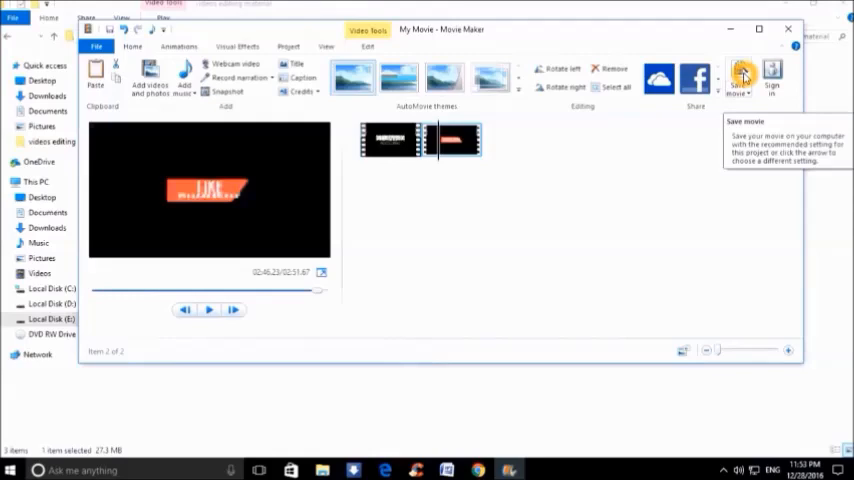
pyautogui.click(738, 75)
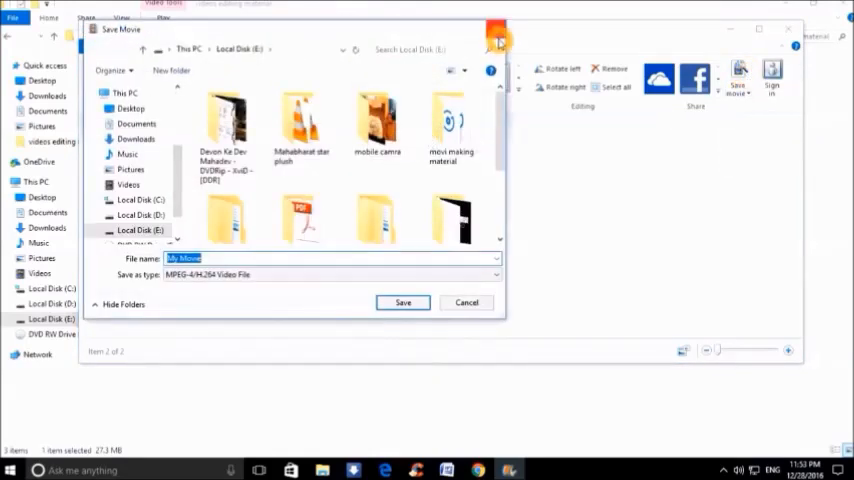
pyautogui.click(466, 302)
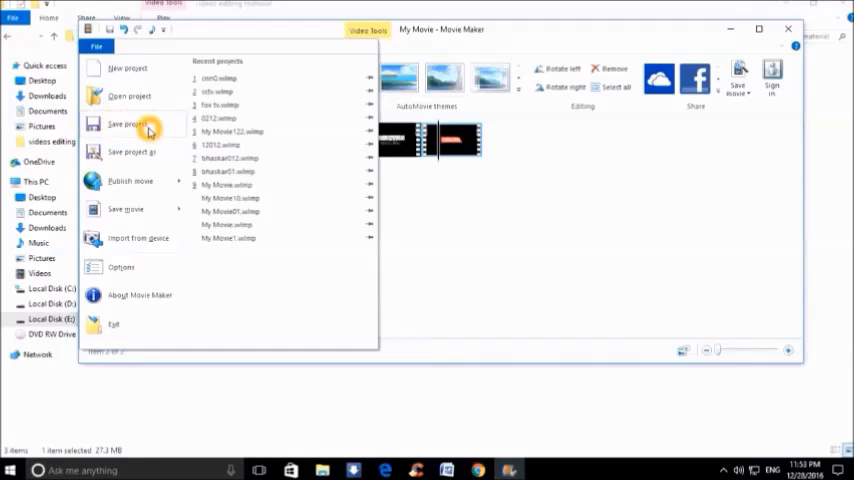
# Save the two-clip project to Local Disk (E:) under the file name 1201.
pyautogui.click(129, 124)
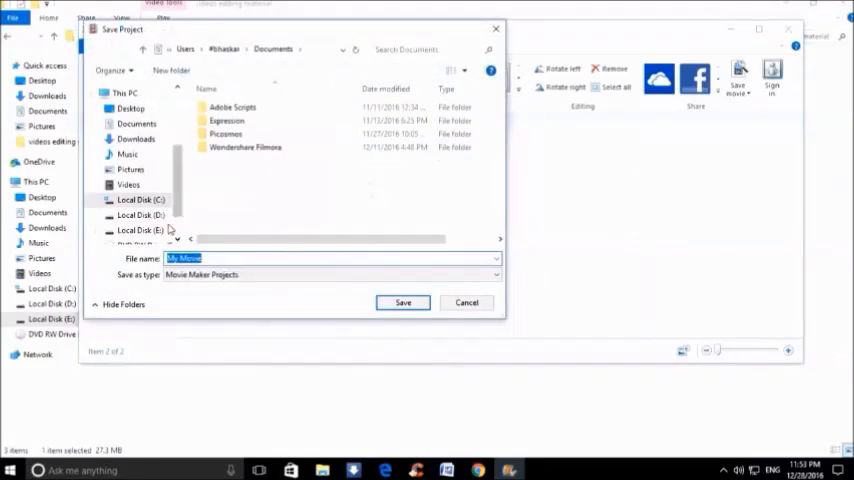
pyautogui.click(137, 210)
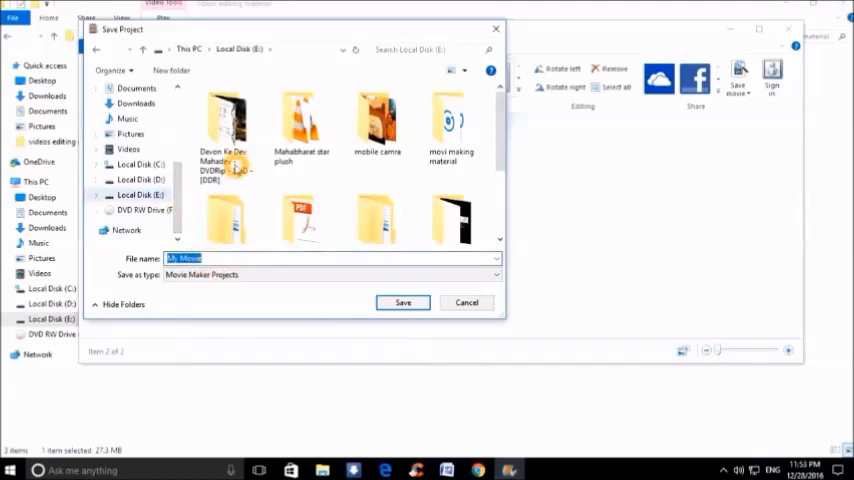
pyautogui.write('1201')
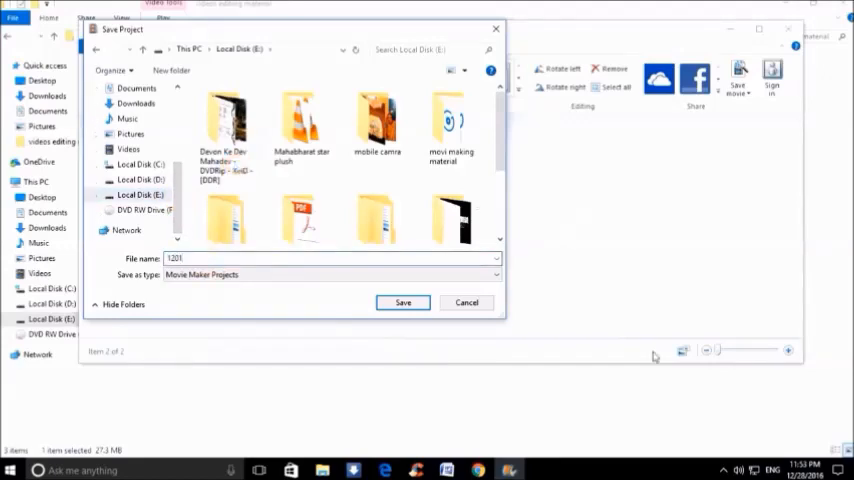
pyautogui.click(402, 302)
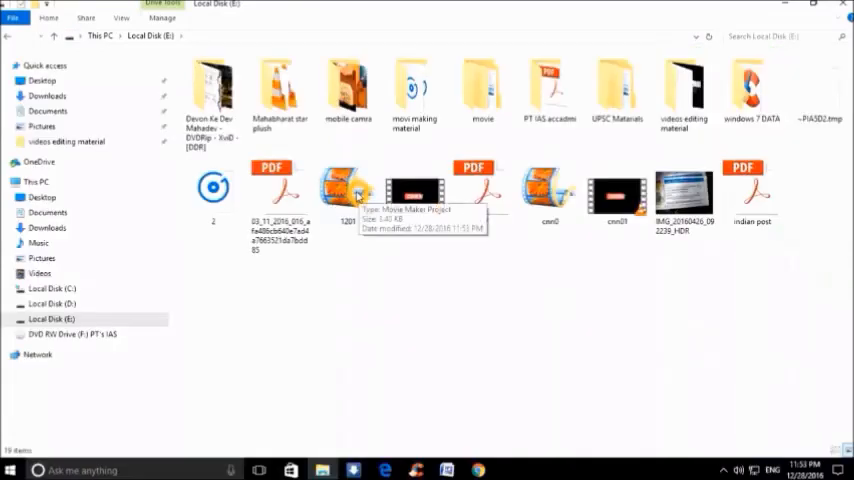
# Reopen the 1201 project from File Explorer and begin exporting it as a movie.
pyautogui.doubleClick(347, 190)
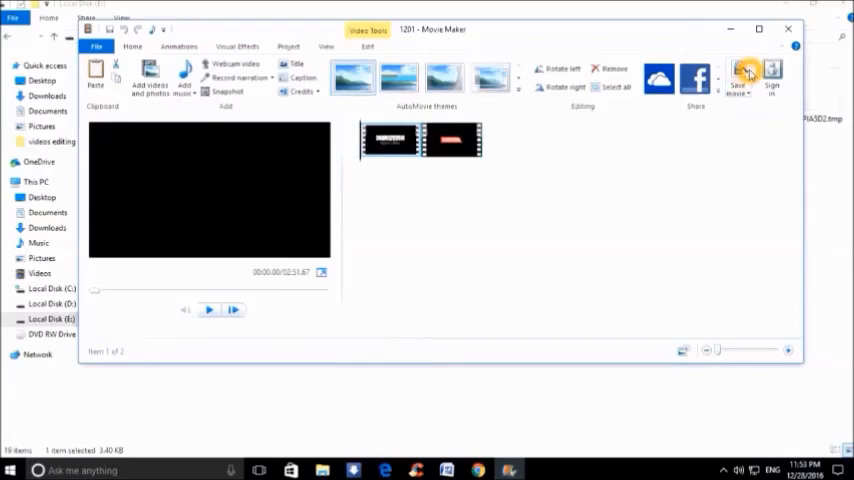
pyautogui.click(738, 75)
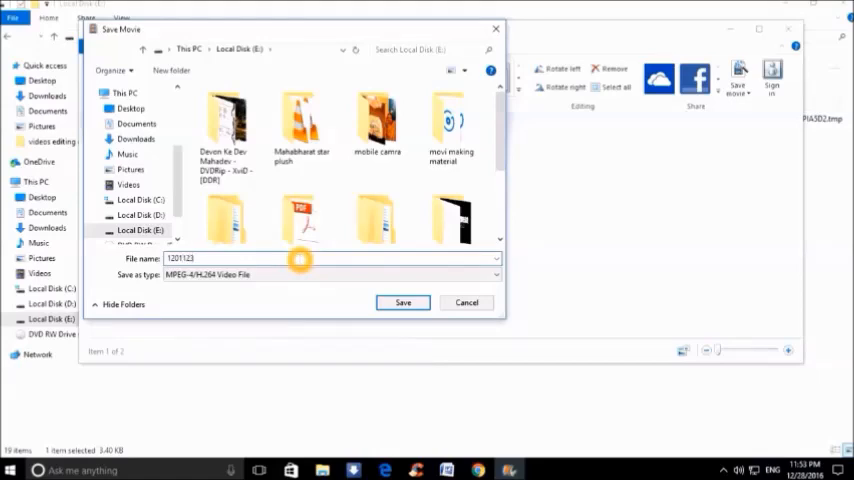
# Export the movie as 1201123.mp4 on drive E, close Movie Maker, and play it in VLC.
pyautogui.click(402, 302)
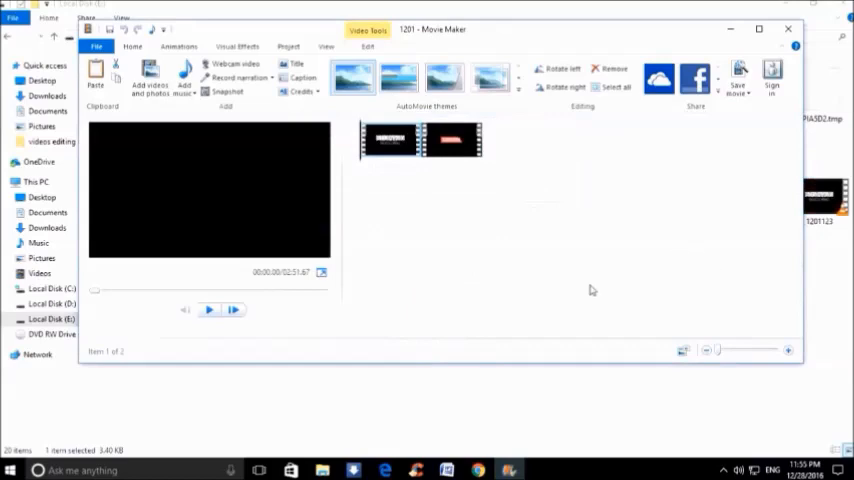
pyautogui.click(738, 77)
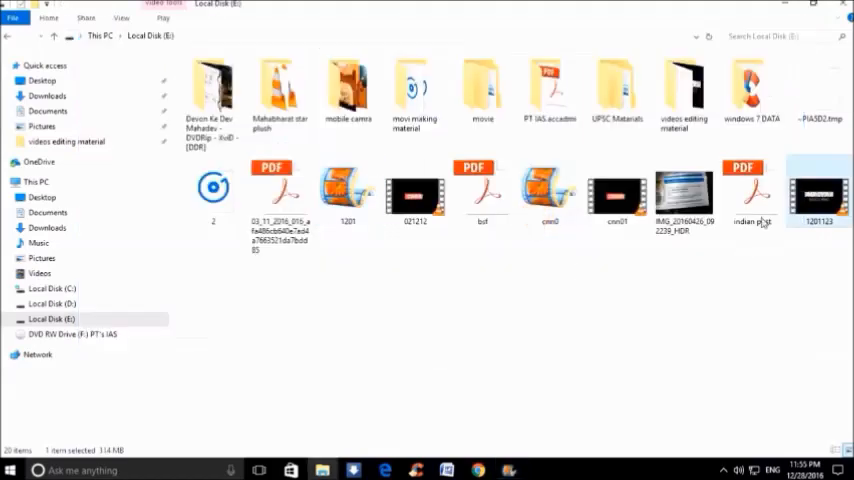
pyautogui.doubleClick(819, 195)
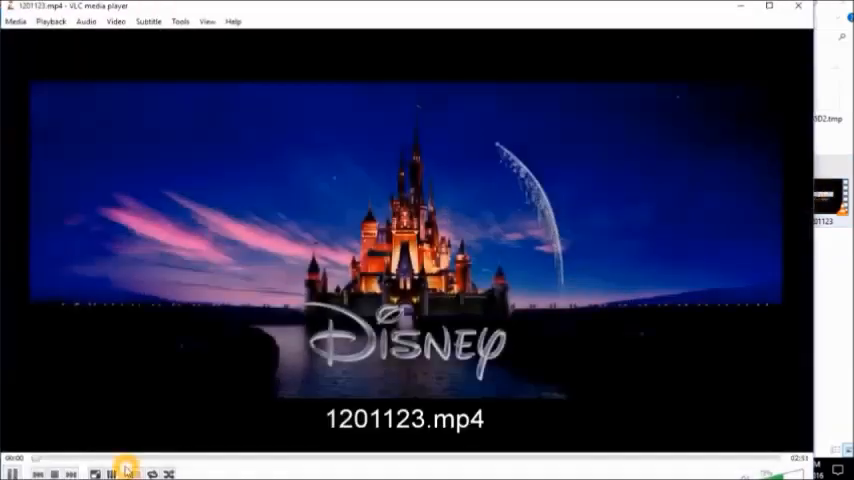